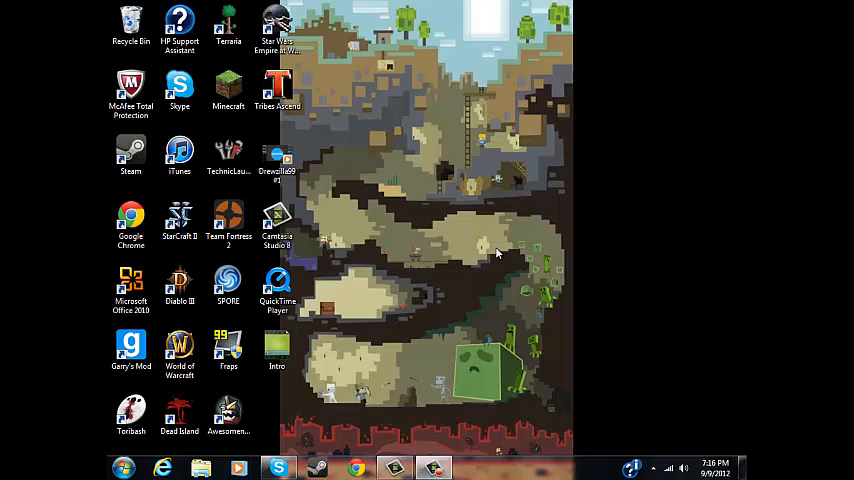
mouse_move(340, 378)
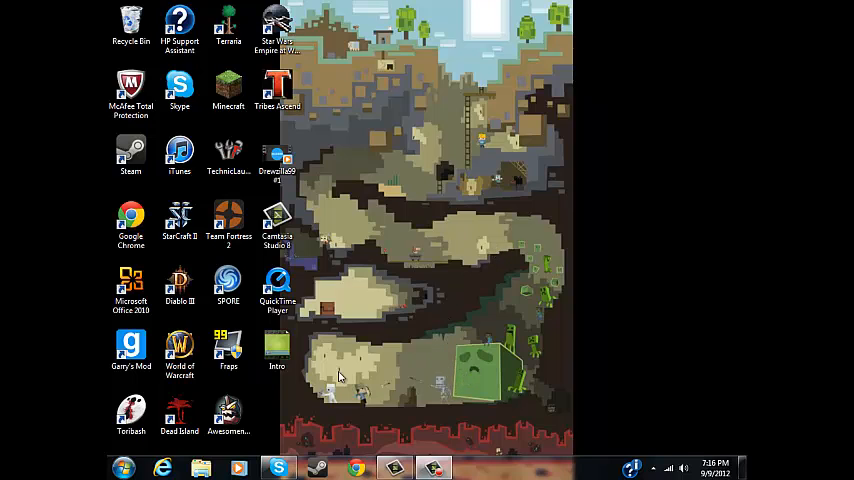
mouse_move(498, 180)
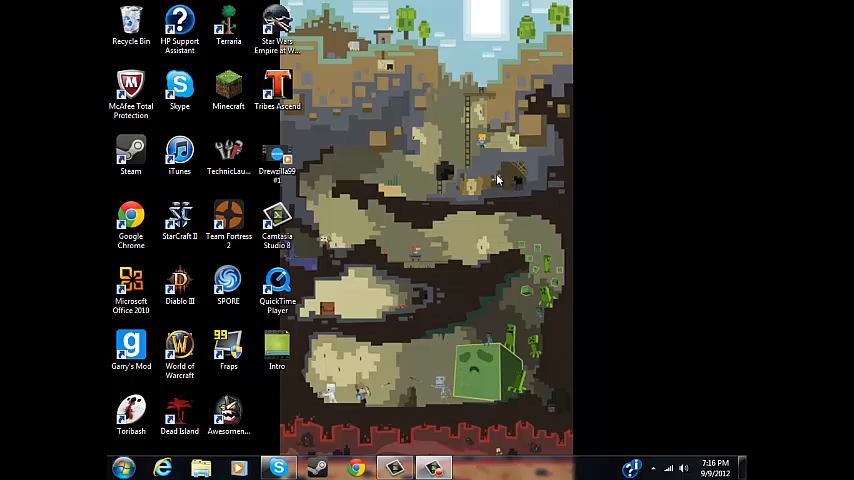
mouse_move(510, 228)
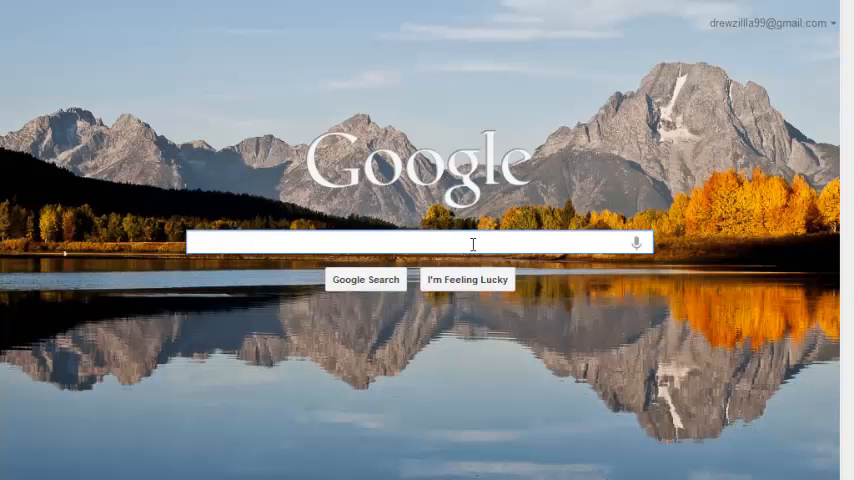
Search Google for 'Tekkit', land on technicpack.net and bring the Get Tekkit! downloads into view.
text(Tekkit)
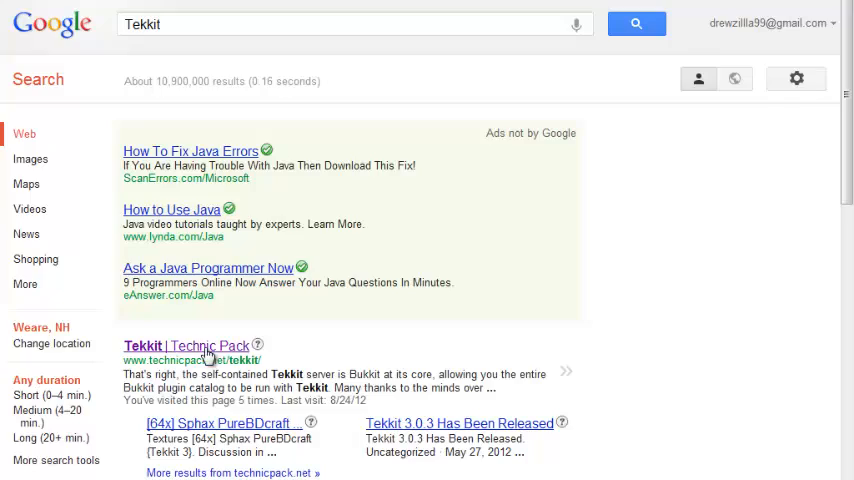
click(188, 346)
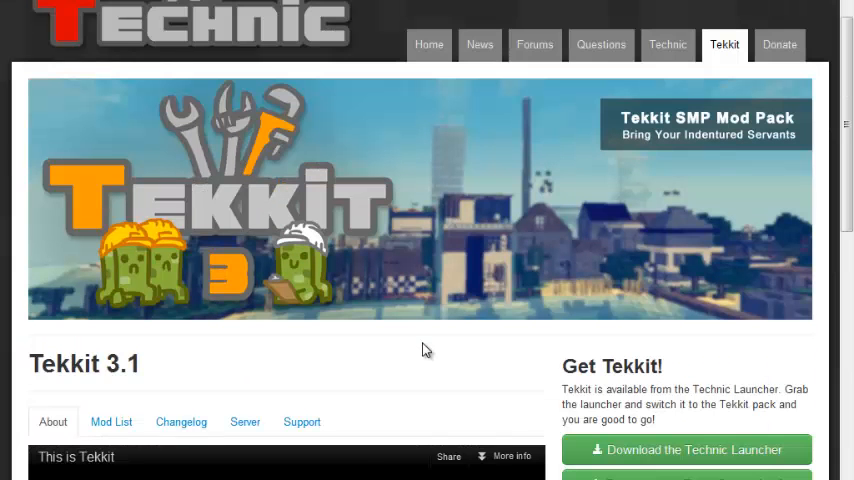
scroll(down, 3)
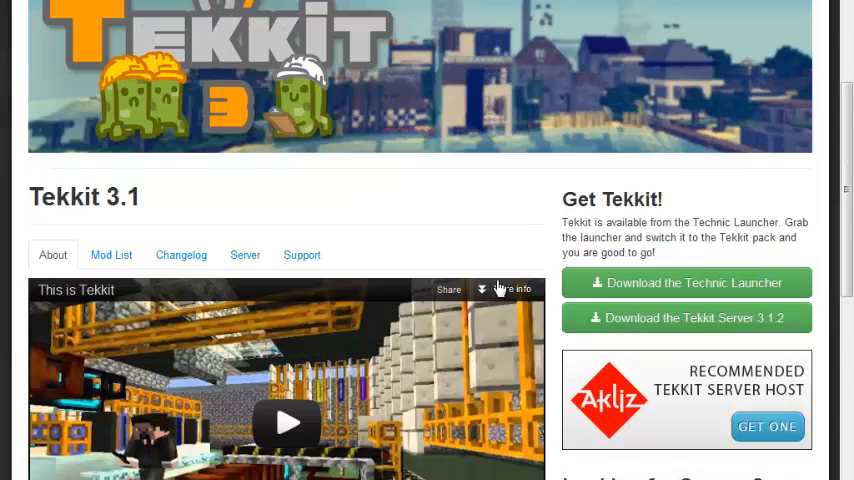
scroll(down, 3)
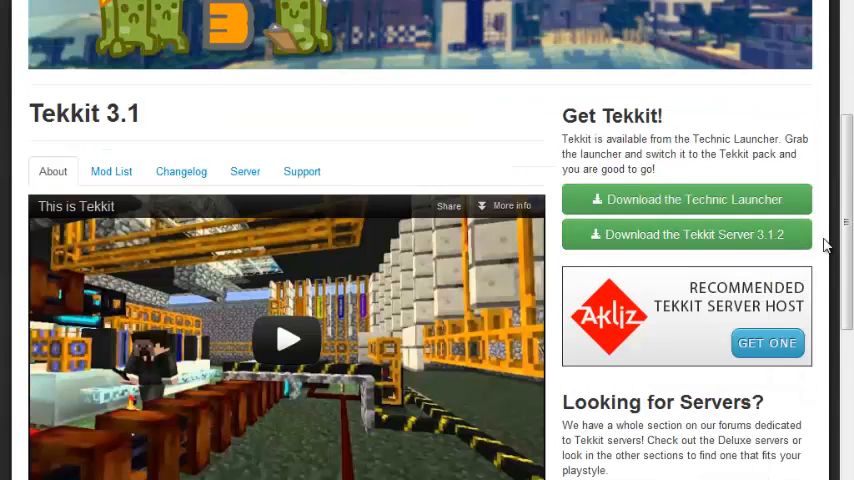
mouse_move(712, 234)
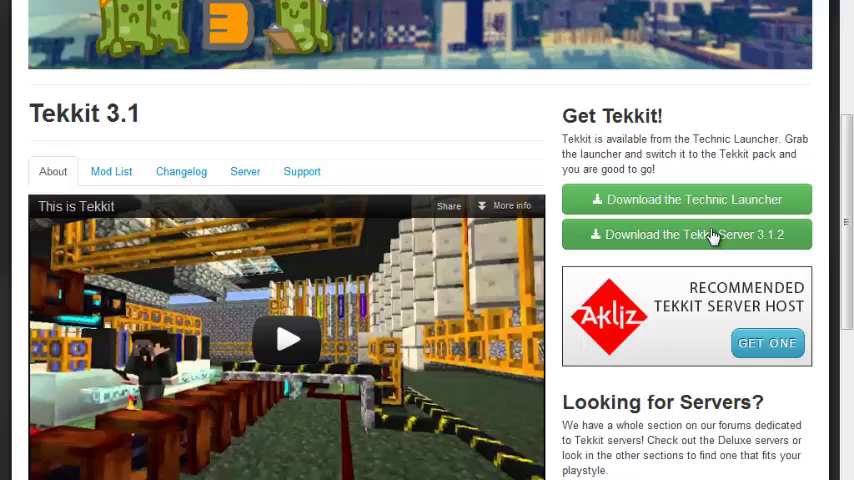
mouse_move(820, 208)
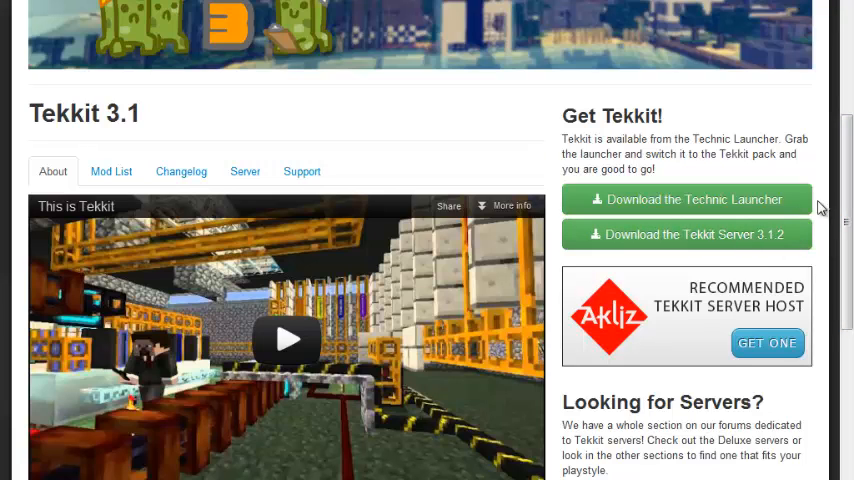
mouse_move(724, 200)
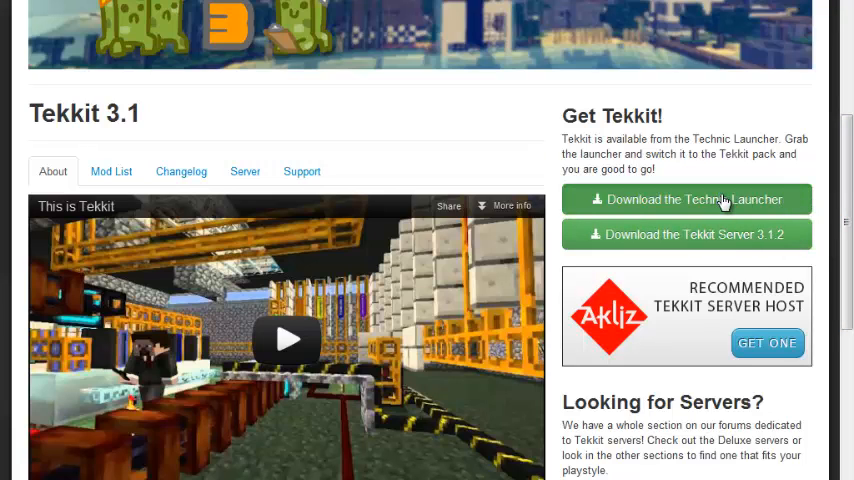
Start the Technic Launcher download, landing on the page offering Windows, Mac and Linux versions.
click(688, 200)
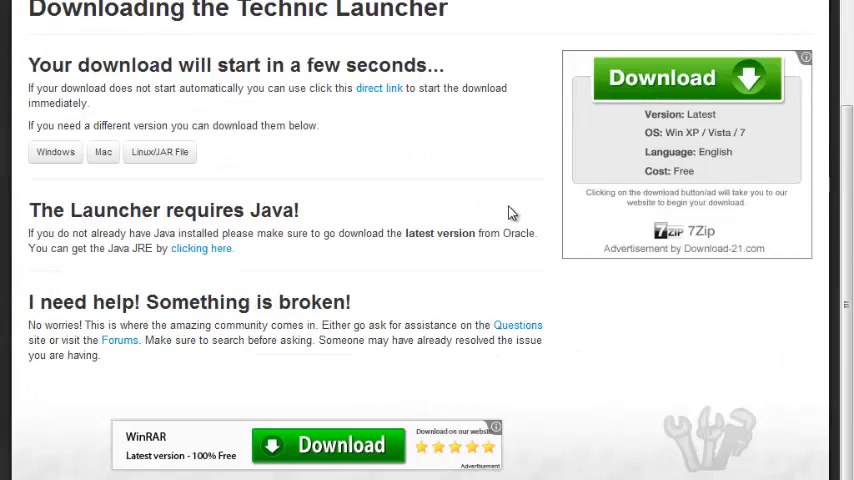
scroll(up, 3)
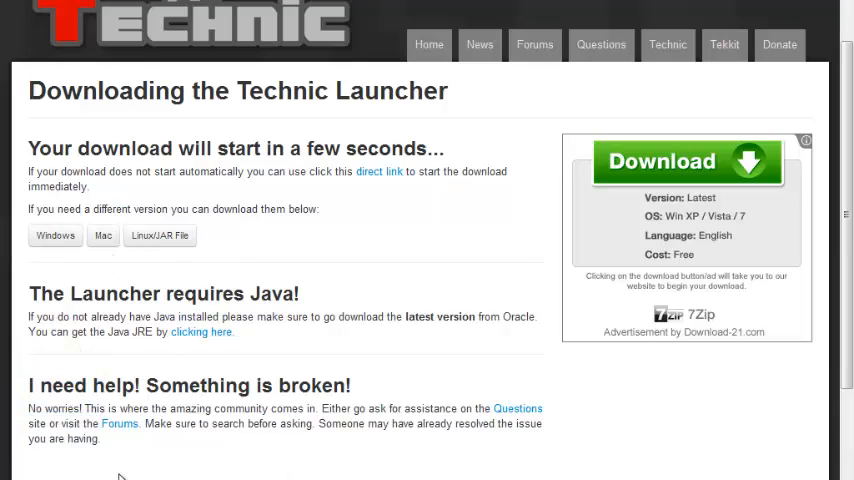
scroll(up, 3)
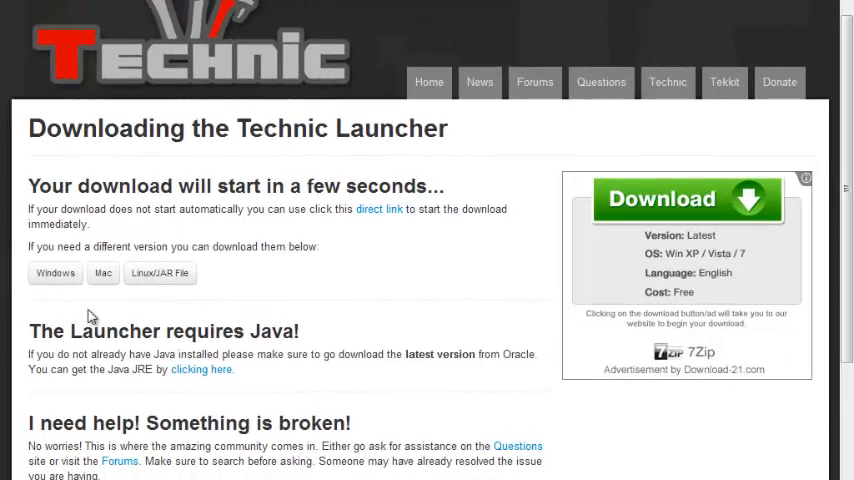
mouse_move(100, 420)
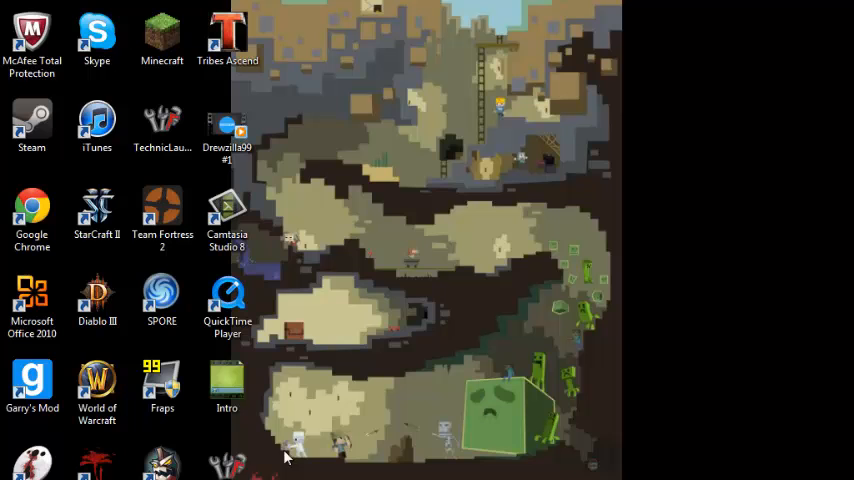
Delete the old TechnicLauncher file from the desktop and launch the newly downloaded one.
click(162, 126)
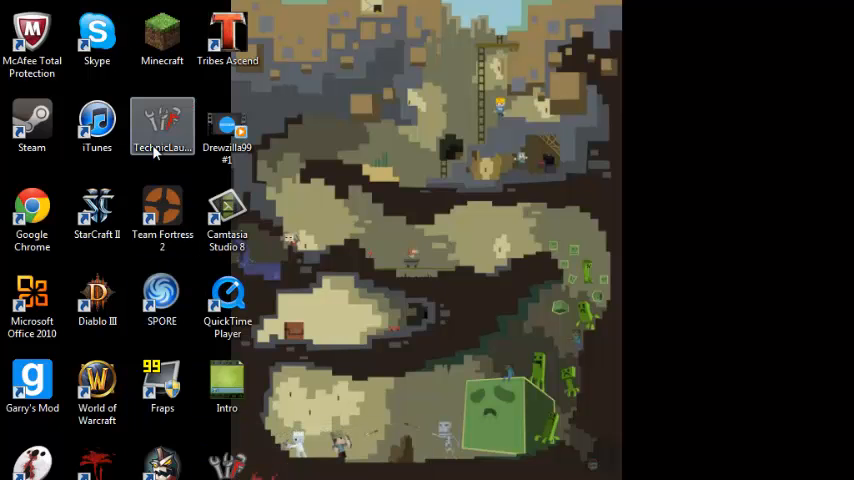
key(Delete)
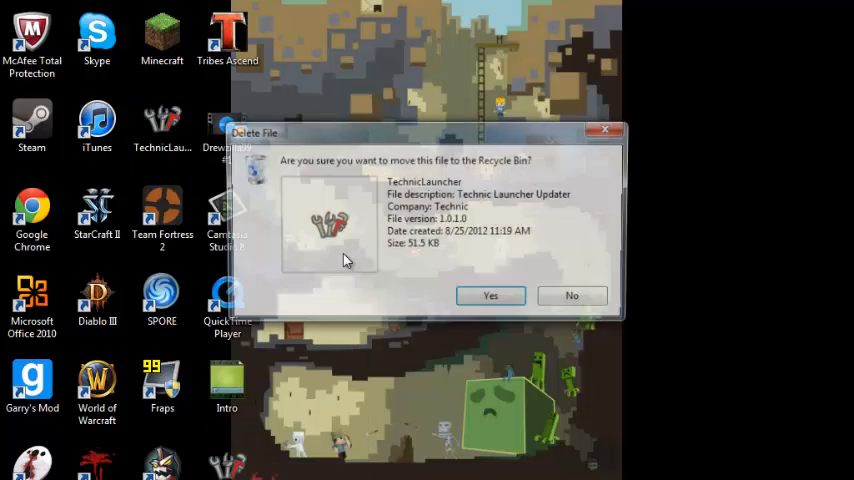
click(490, 296)
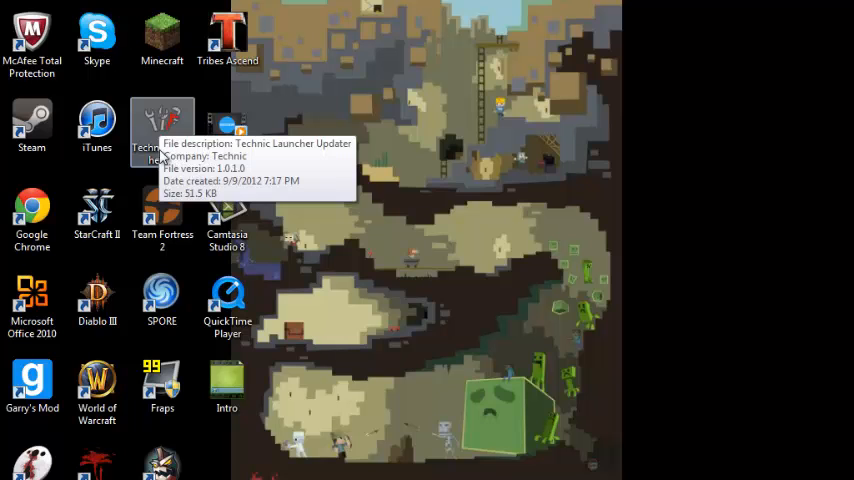
double_click(162, 126)
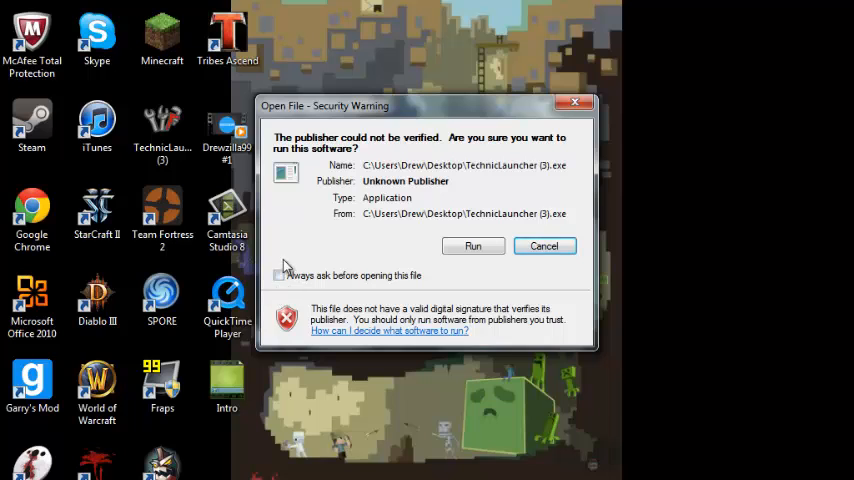
Allow the unverified launcher to run and expand the modpack list showing Tekkit.
click(472, 246)
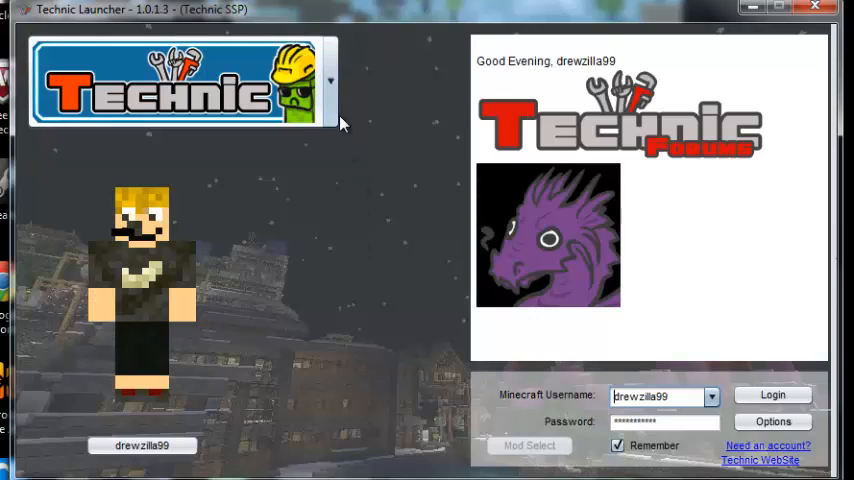
click(330, 80)
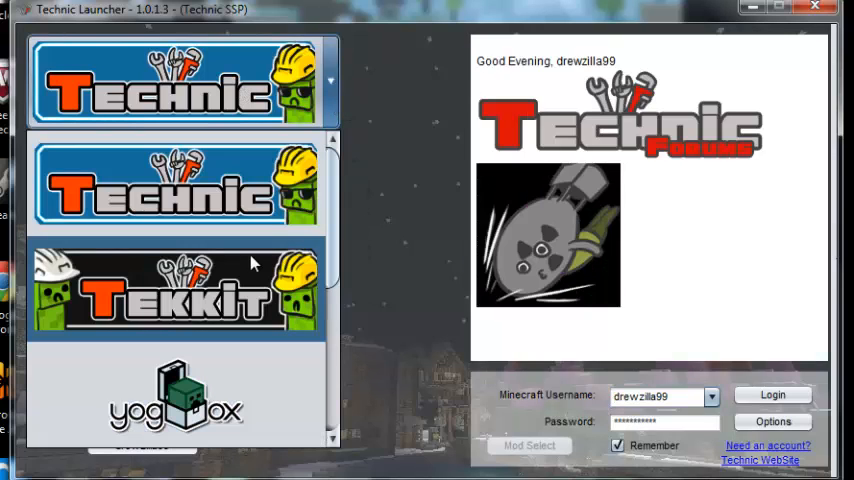